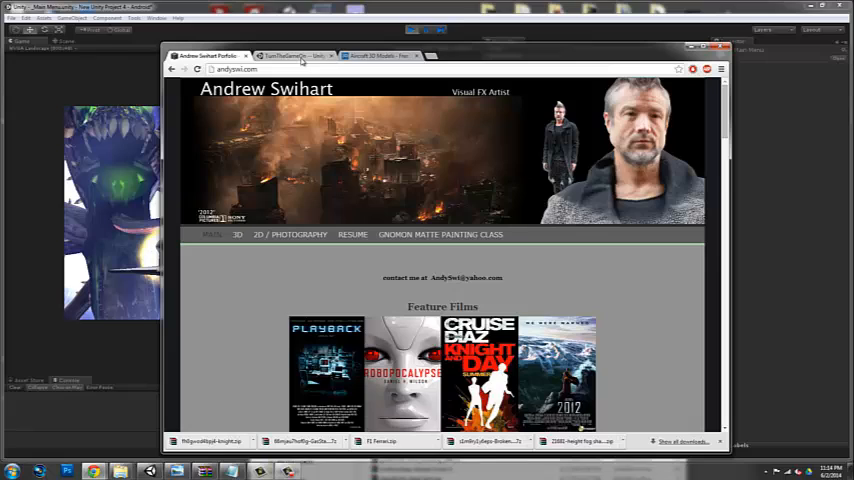
# - Switch to the TurnTheGameOn publisher page on the Unity Asset Store
pyautogui.click(300, 55)
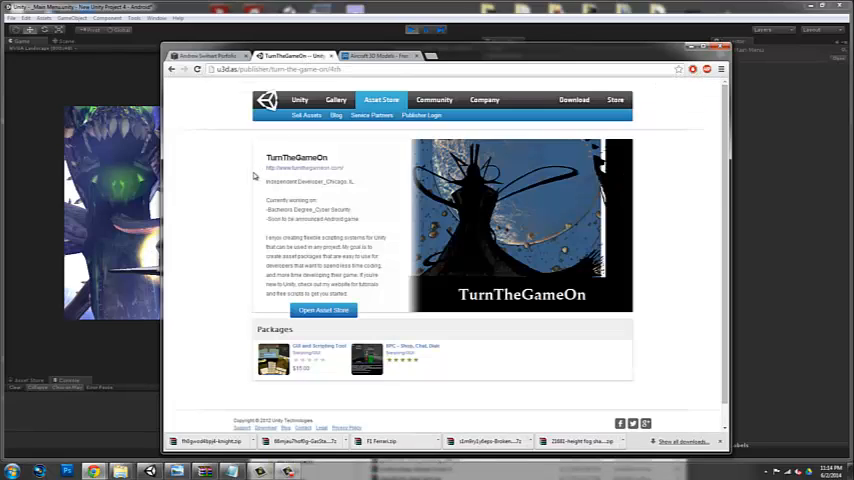
pyautogui.moveTo(222, 152)
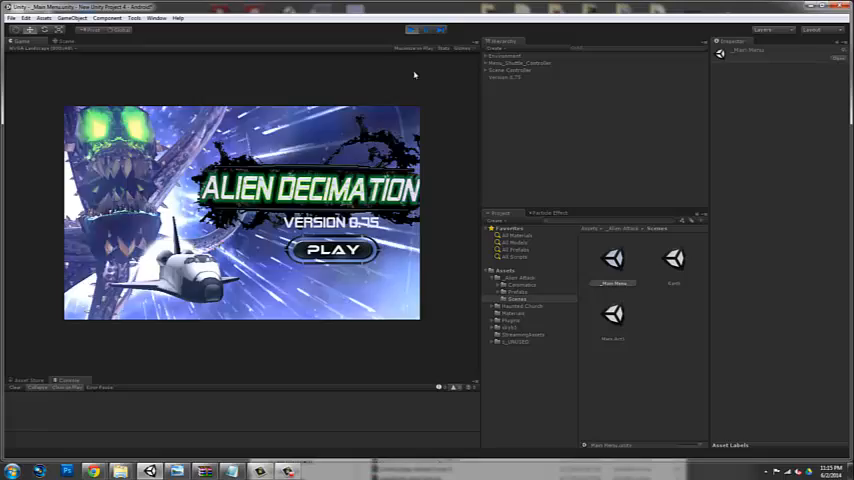
pyautogui.click(412, 33)
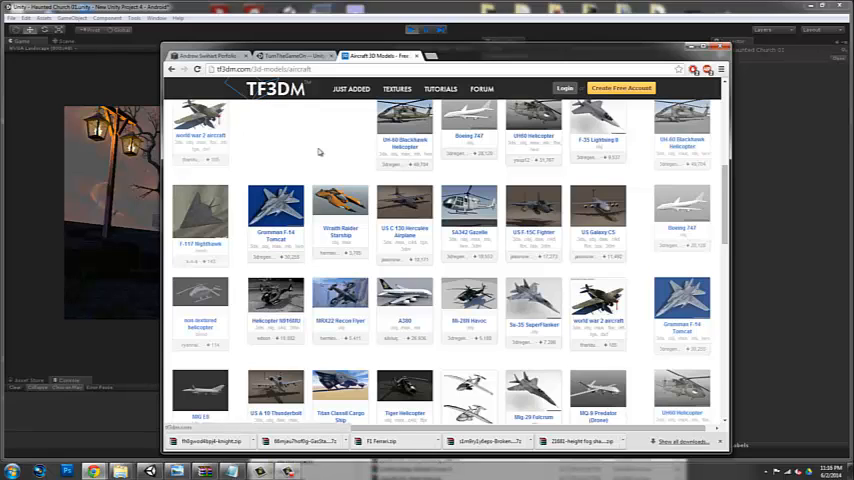
# - Scroll through several rows of free aircraft model thumbnails on TF3DM
pyautogui.scroll(3)
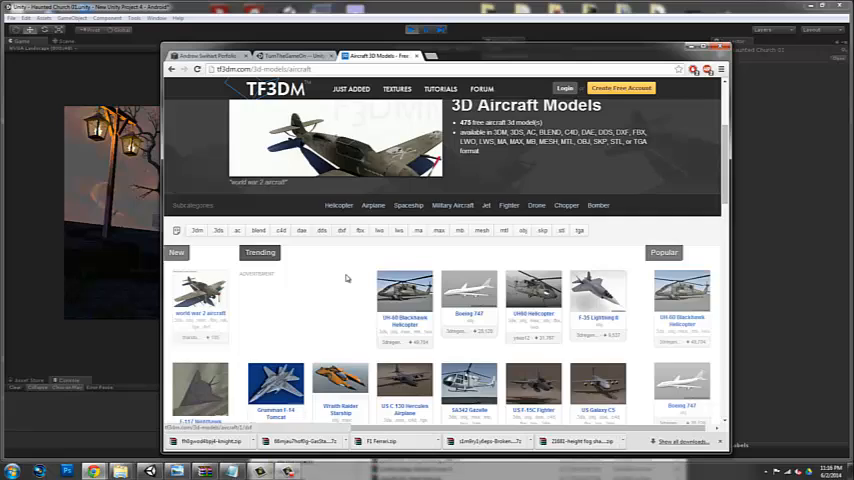
pyautogui.scroll(-3)
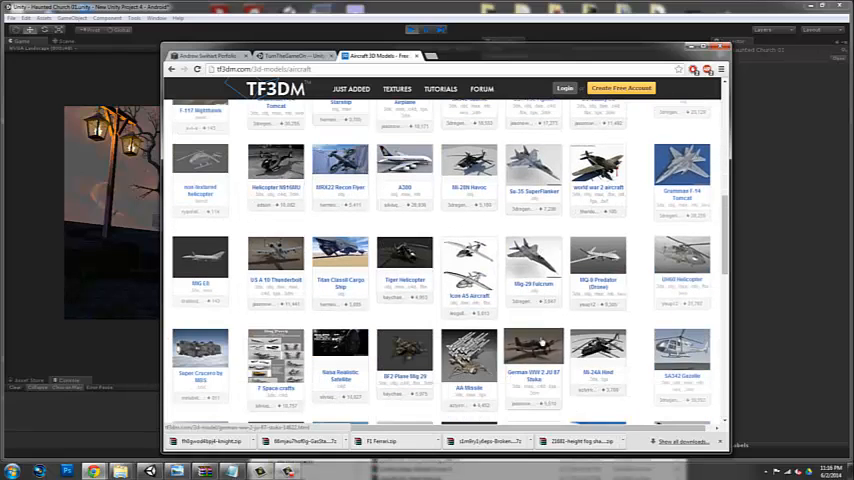
pyautogui.scroll(-3)
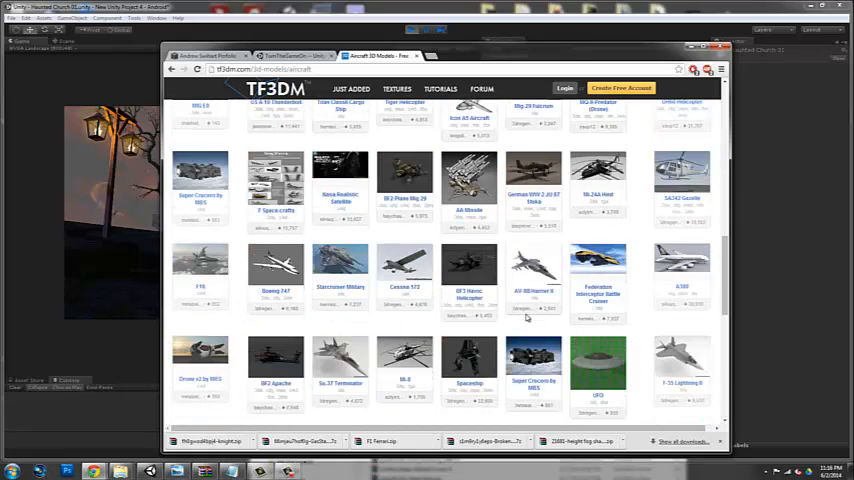
pyautogui.scroll(-3)
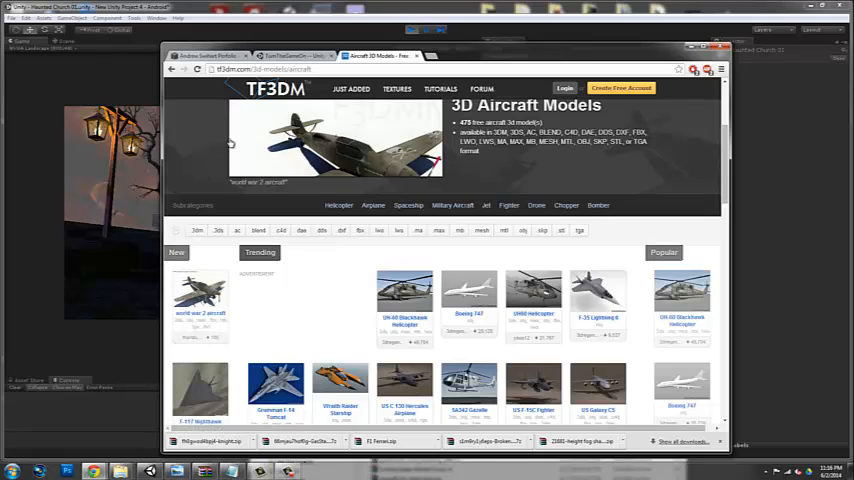
pyautogui.moveTo(323, 92)
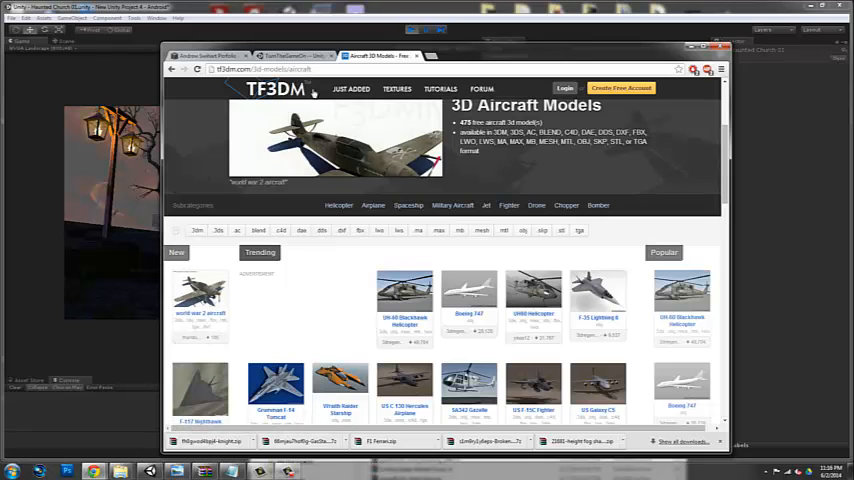
pyautogui.scroll(-3)
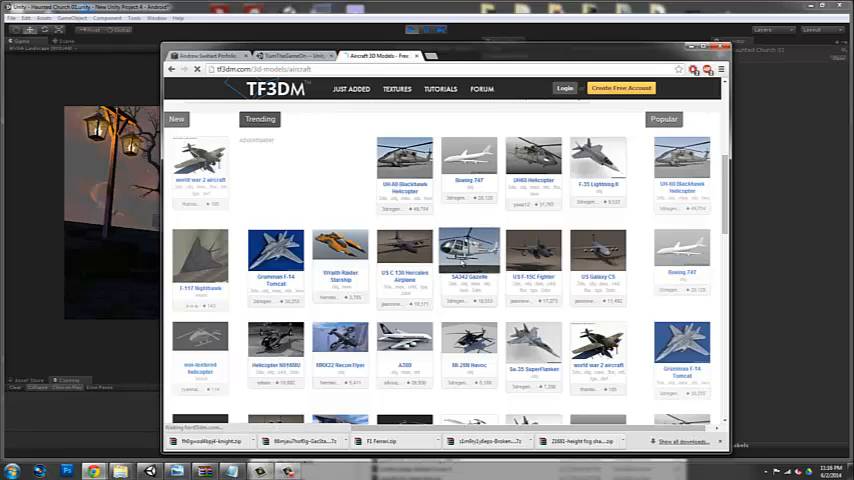
# - Open the SA342 Gazelle helicopter page and scroll past its download link to related models
pyautogui.click(470, 255)
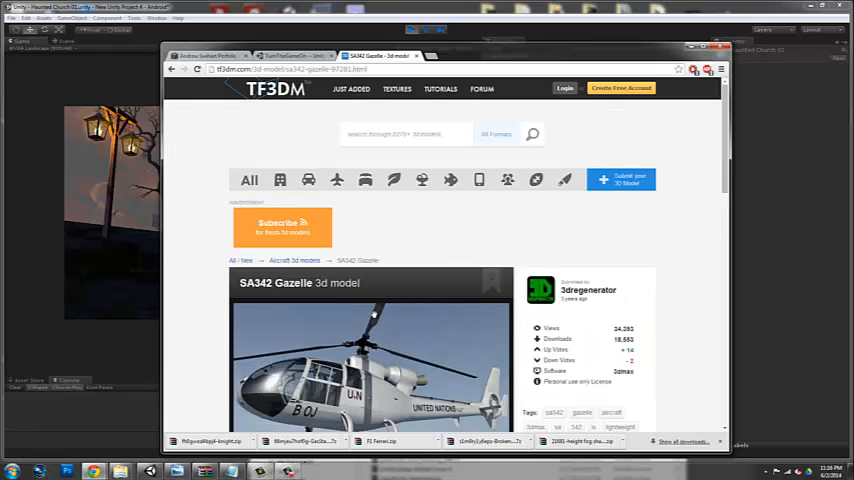
pyautogui.scroll(-3)
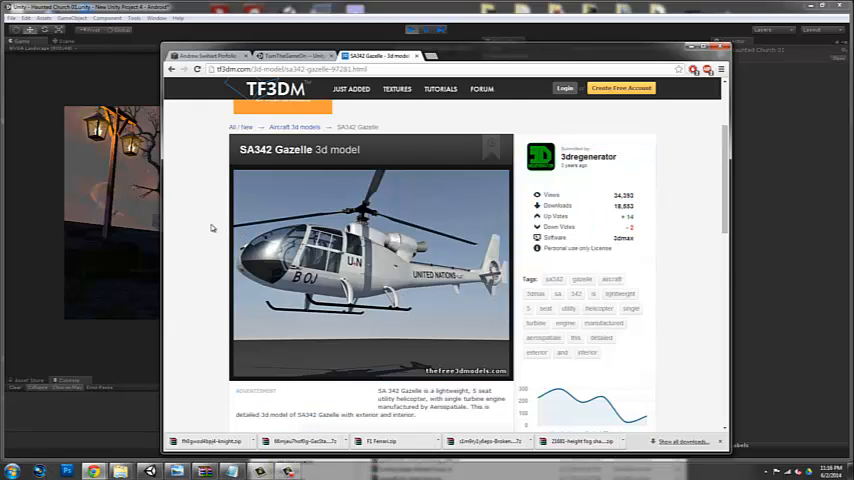
pyautogui.scroll(-3)
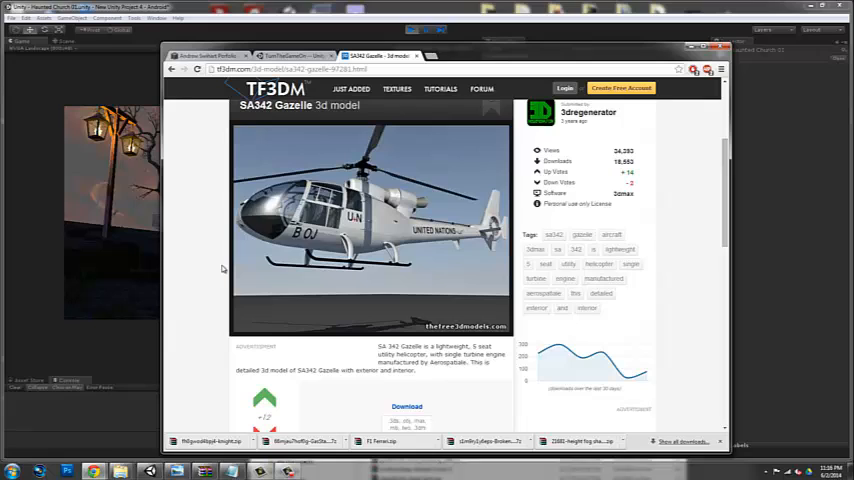
pyautogui.scroll(-3)
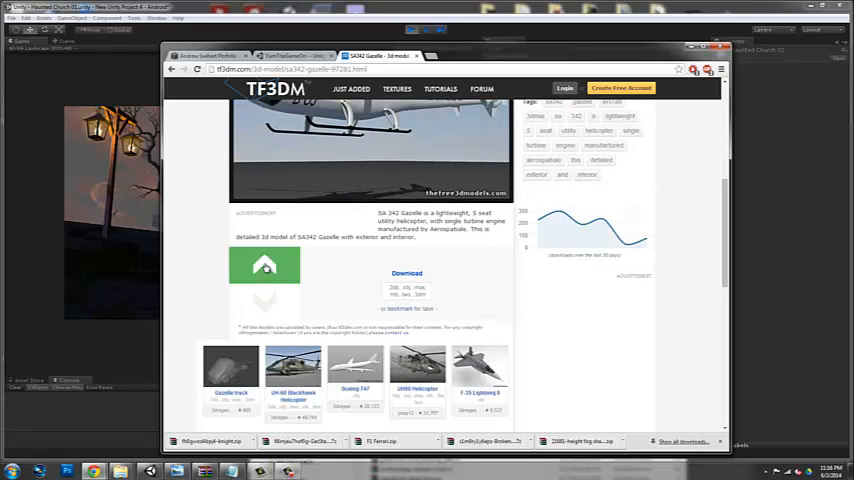
pyautogui.scroll(-3)
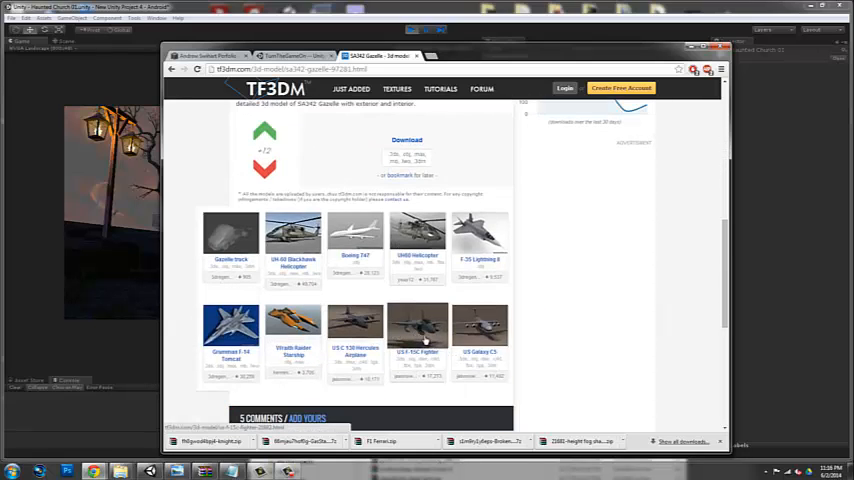
# - Open the US F-15C Fighter model page and scroll down its related models
pyautogui.click(418, 325)
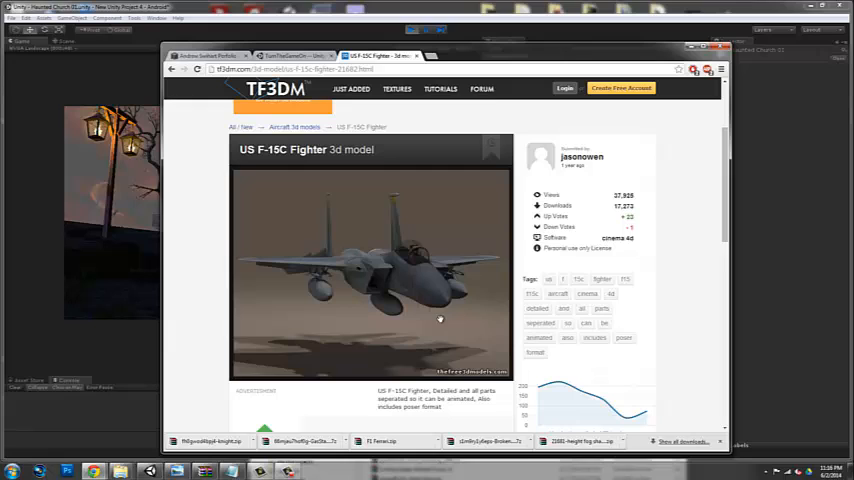
pyautogui.scroll(-3)
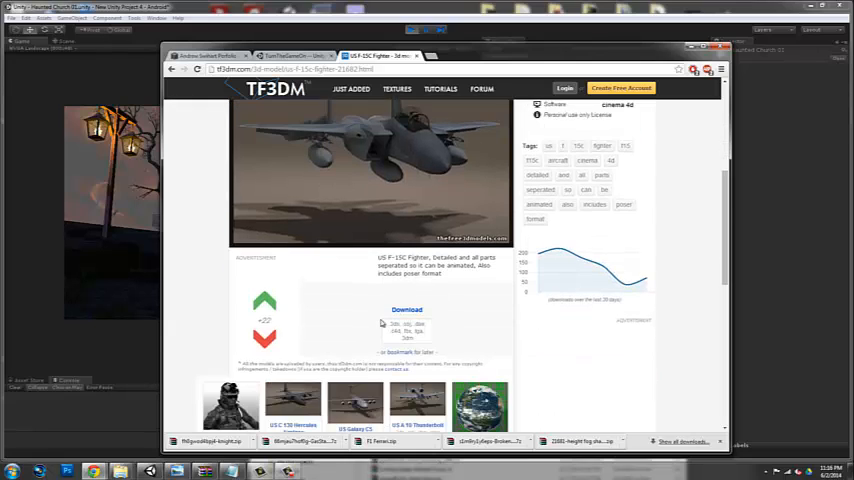
pyautogui.scroll(-3)
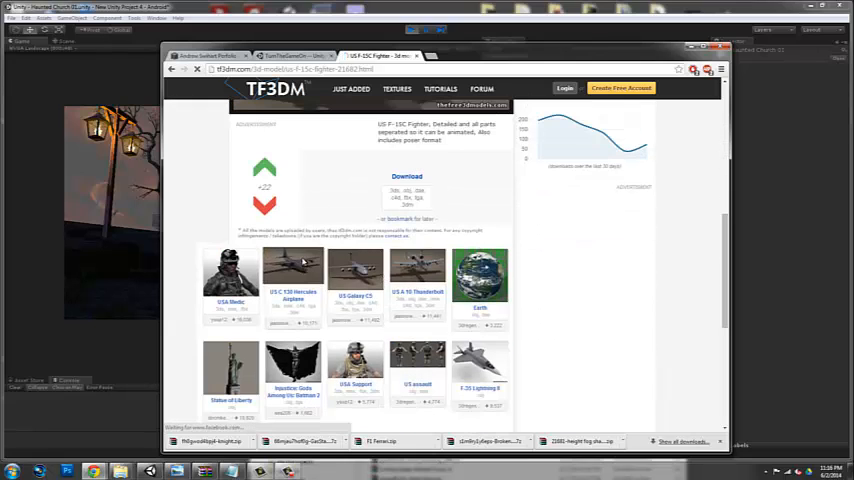
# - Go through the C-130 Hercules page to the USA Medic character model page
pyautogui.click(294, 268)
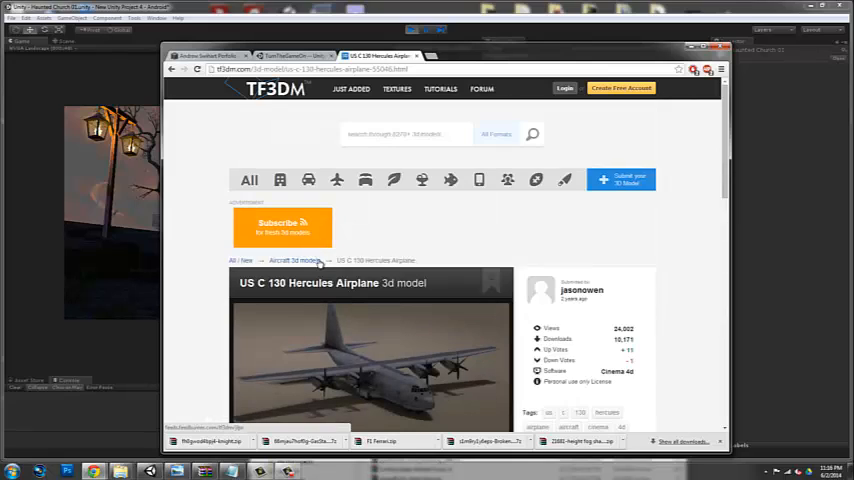
pyautogui.scroll(-3)
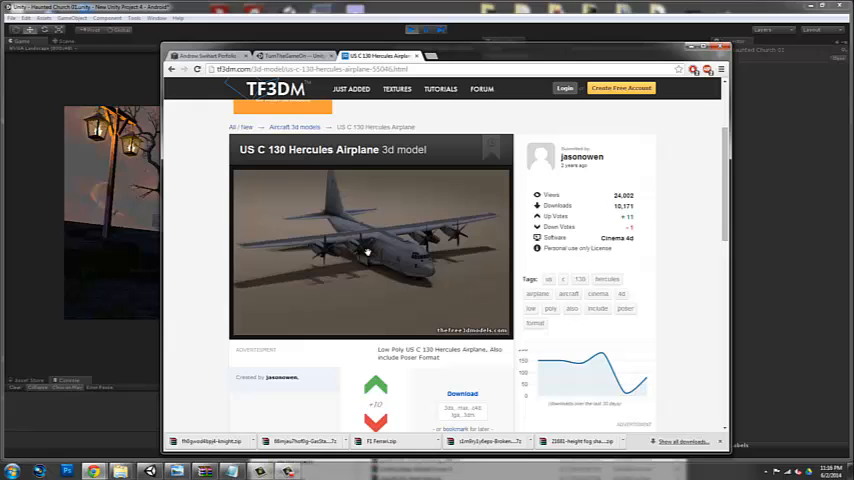
pyautogui.scroll(-3)
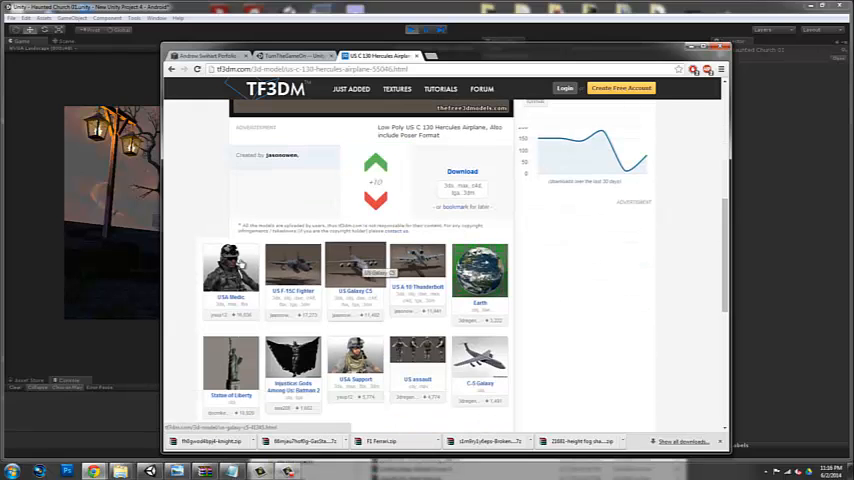
pyautogui.click(222, 275)
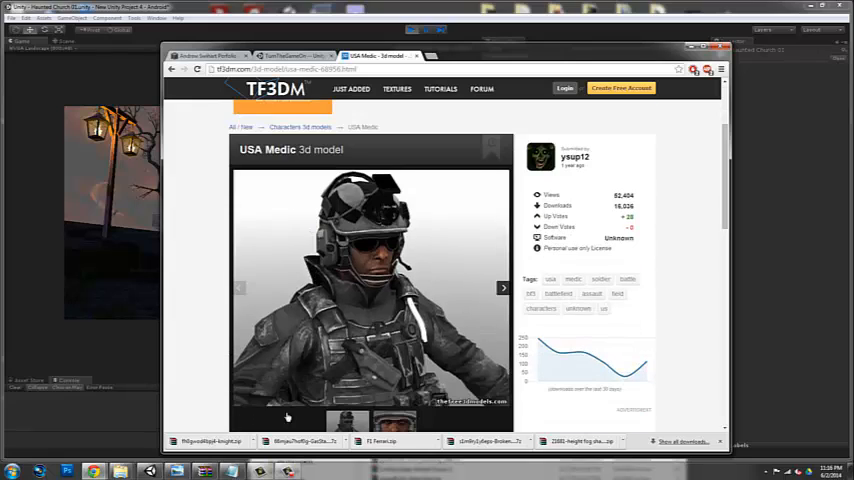
pyautogui.moveTo(222, 219)
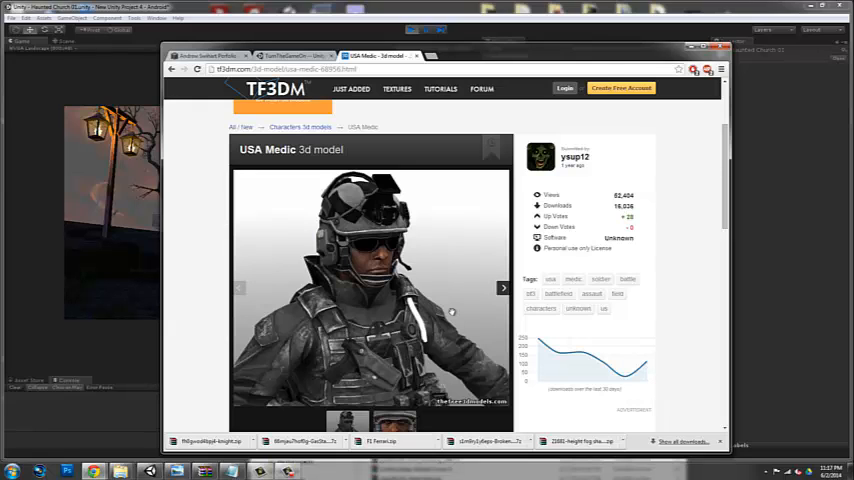
pyautogui.scroll(-3)
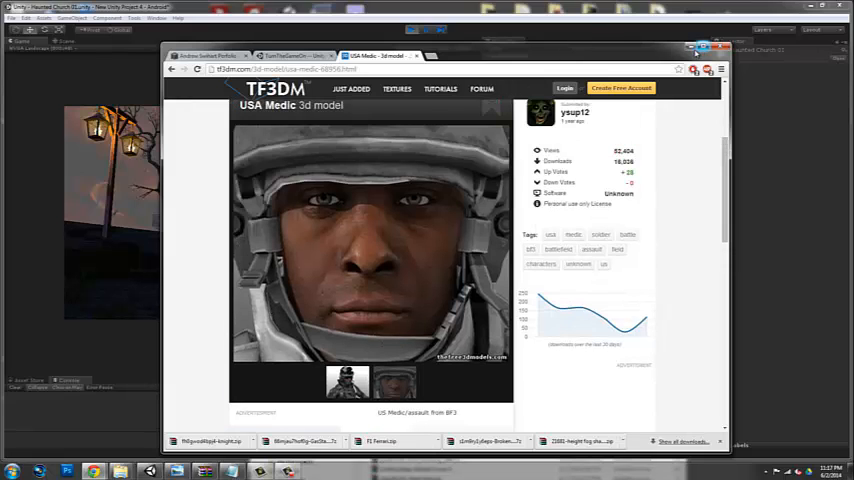
# - Minimize Chrome to bring the Haunted Church scene back in Unity
pyautogui.click(708, 40)
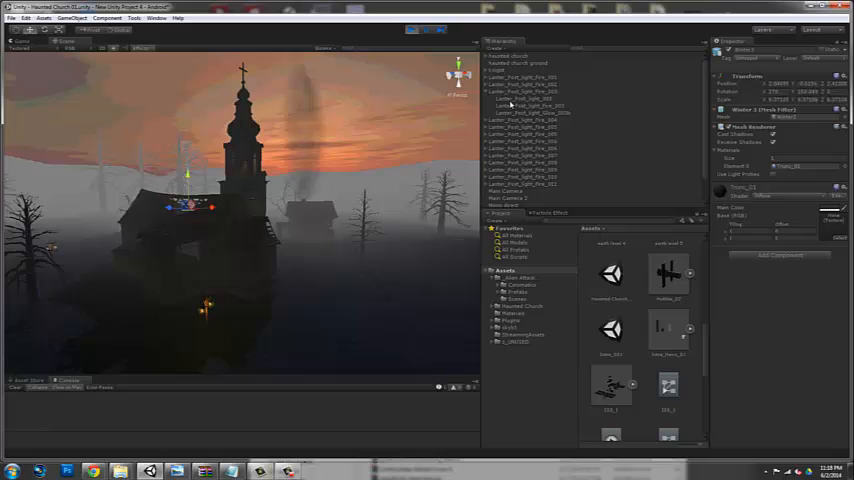
pyautogui.click(528, 95)
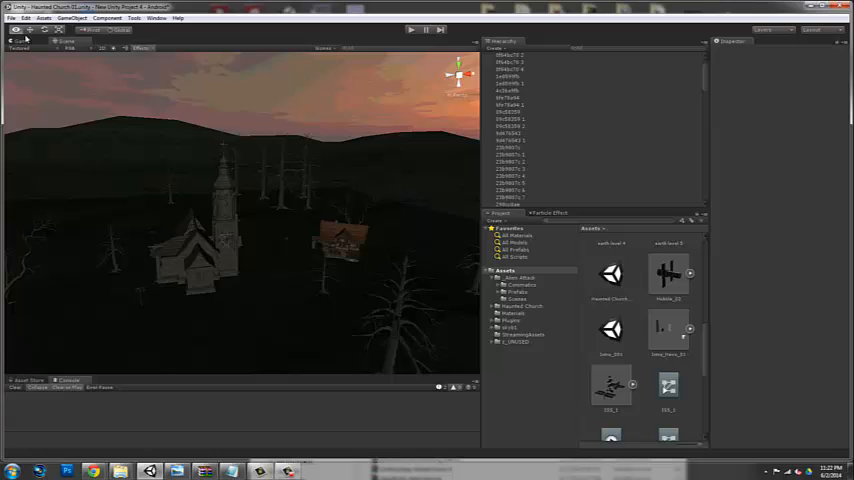
# - Create a new light above the church and set its colour to warm orange
pyautogui.click(72, 18)
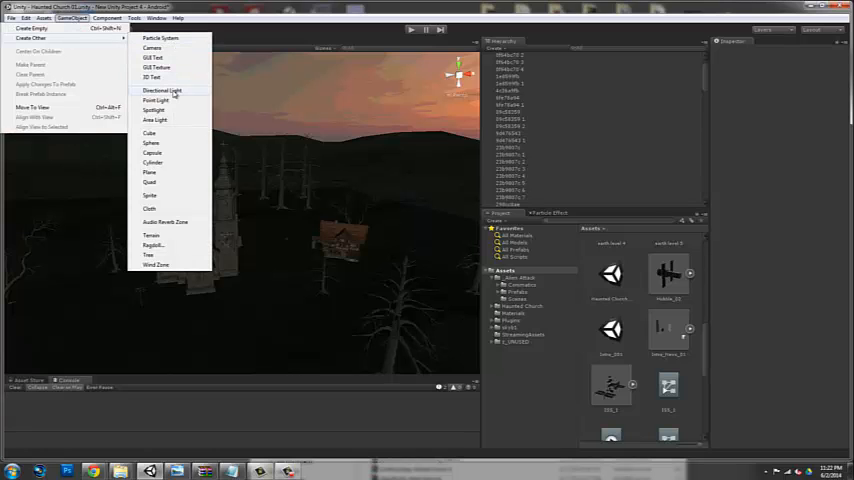
pyautogui.click(168, 90)
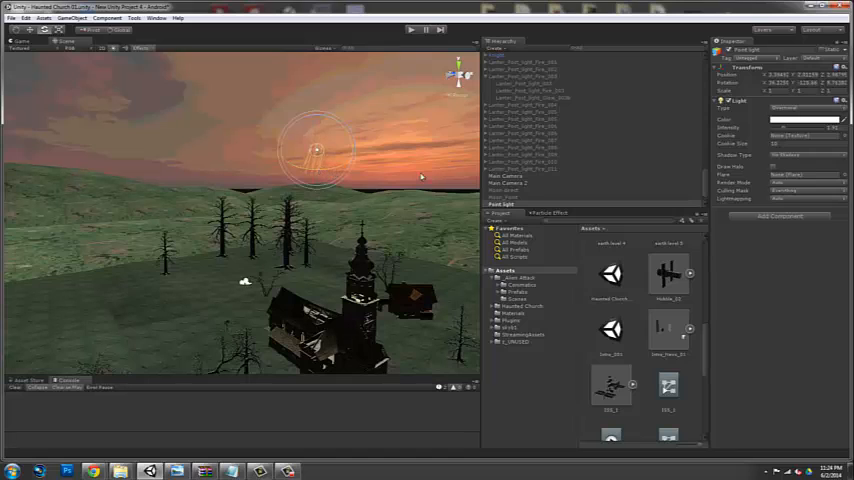
pyautogui.click(831, 120)
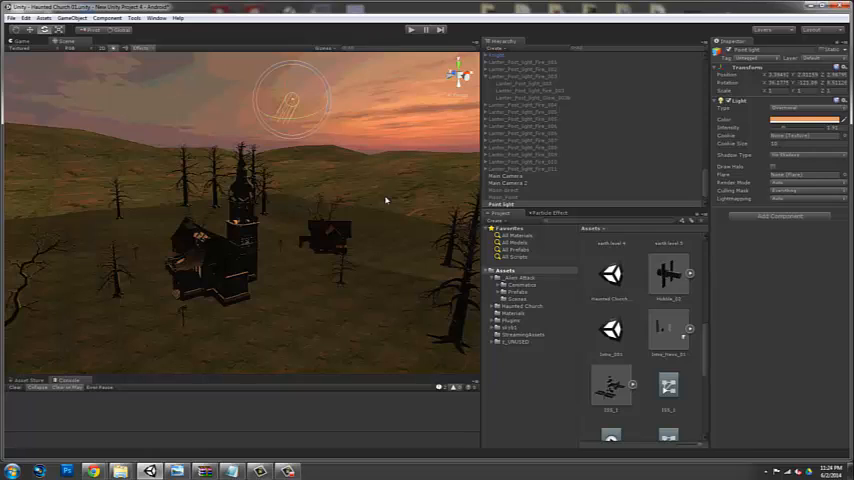
# - Set the orange light to Hard Shadows and drag it to a new position
pyautogui.click(802, 155)
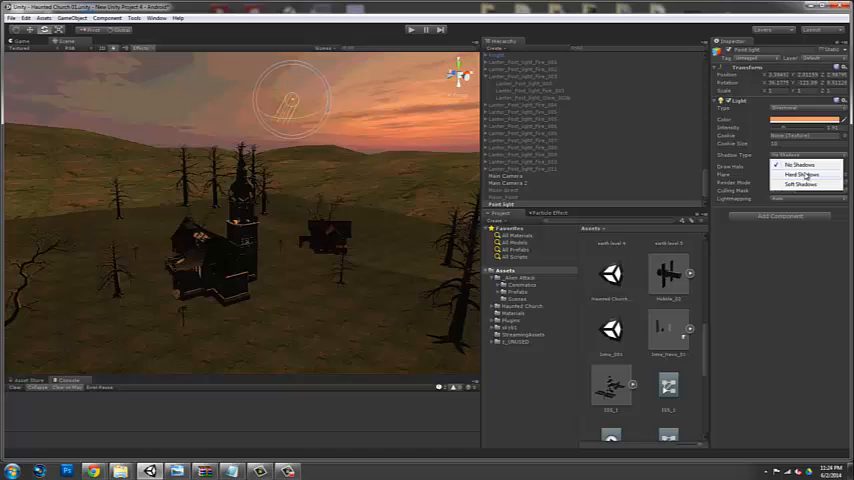
pyautogui.click(800, 175)
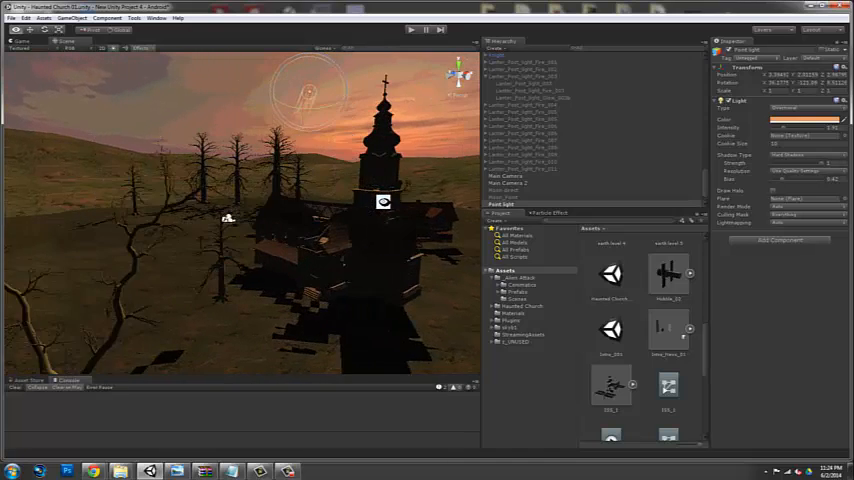
pyautogui.moveTo(383, 203); pyautogui.dragTo(307, 139)
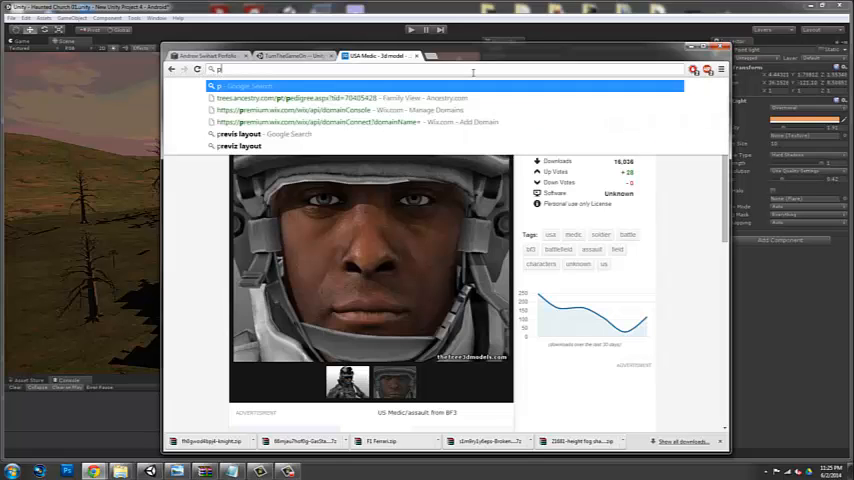
# - Browse Google image results for the Pirates of the Caribbean ride
pyautogui.write('irates+of+the+caribbean+ride')
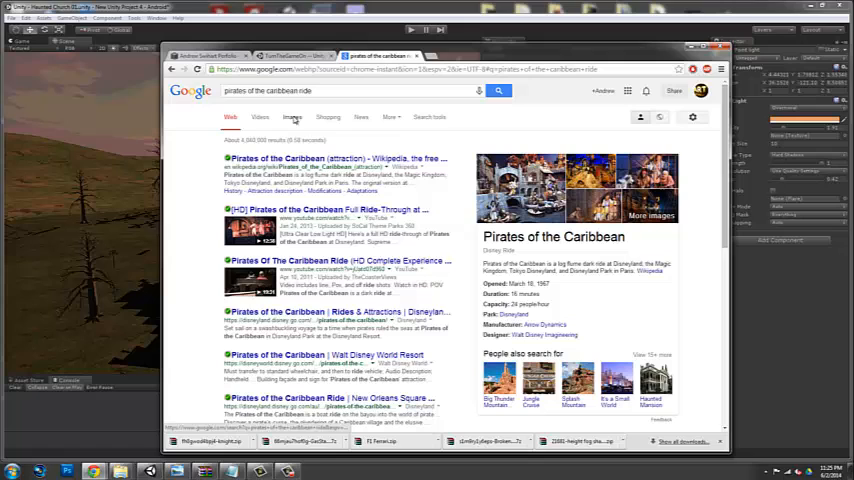
pyautogui.click(294, 119)
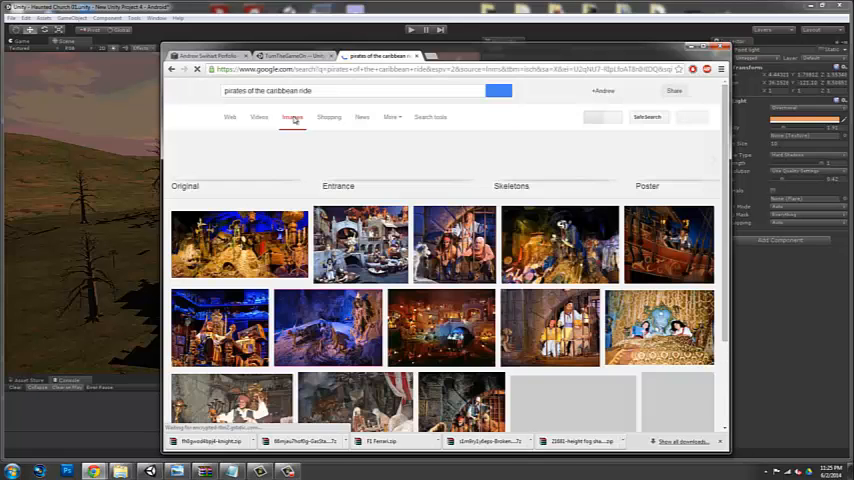
pyautogui.scroll(-3)
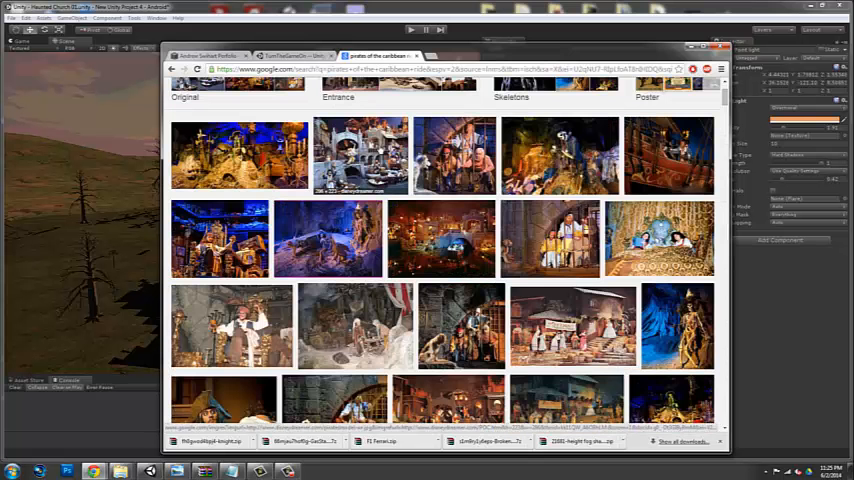
pyautogui.scroll(-3)
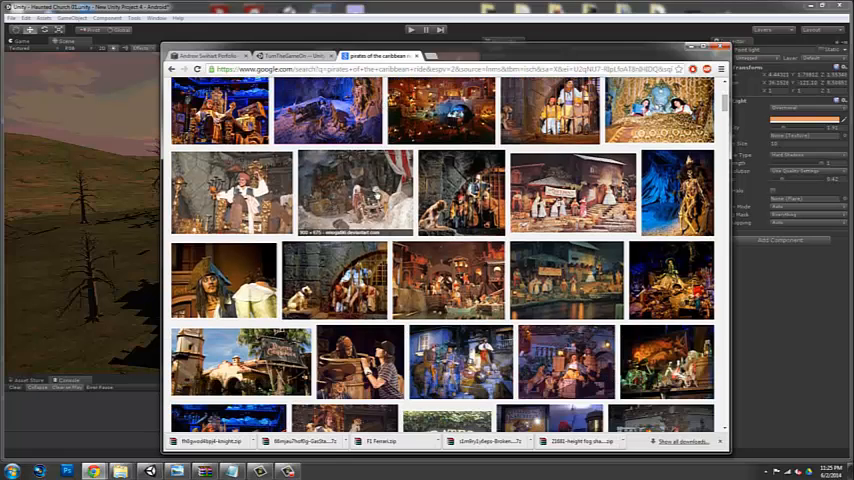
pyautogui.scroll(-3)
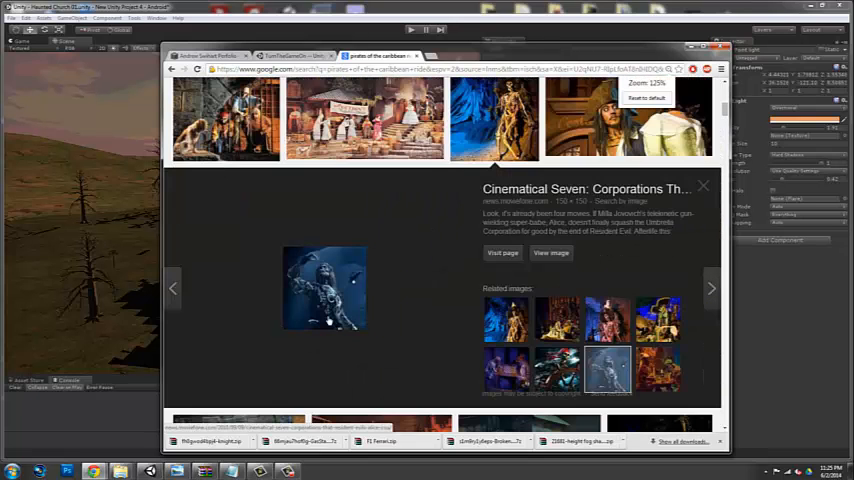
pyautogui.scroll(-3)
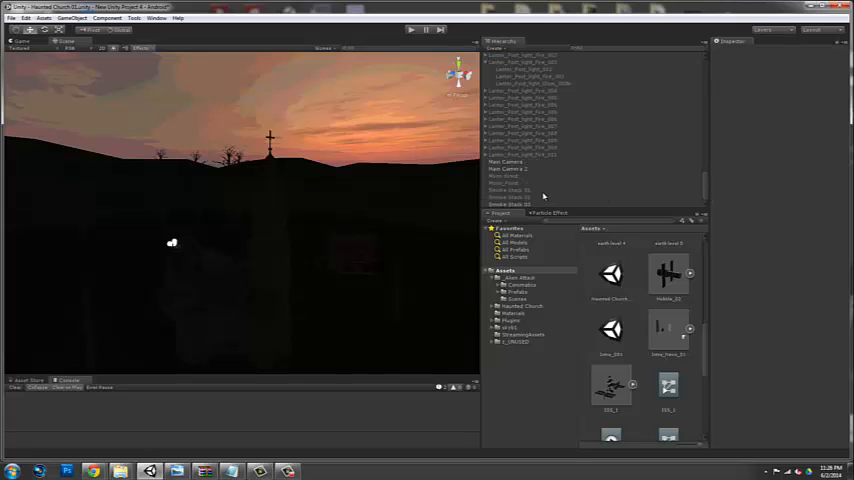
# - Select Moon direct and raise its light intensity to bathe the village in blue
pyautogui.click(510, 177)
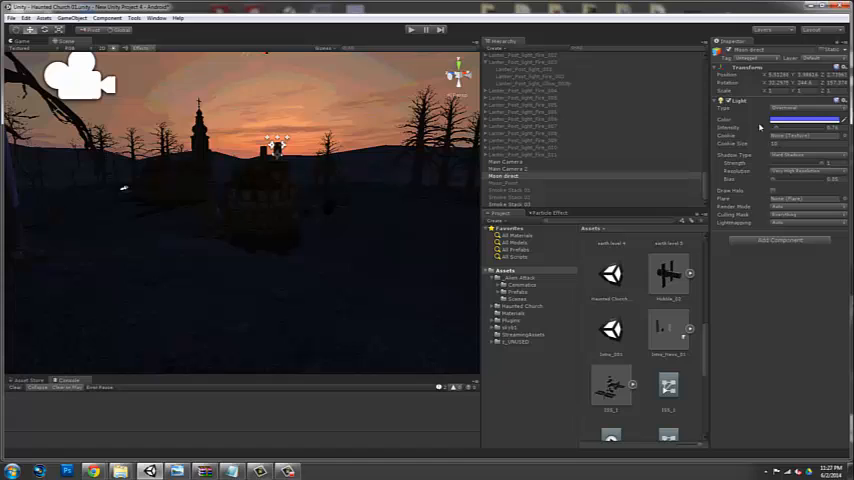
pyautogui.click(806, 120)
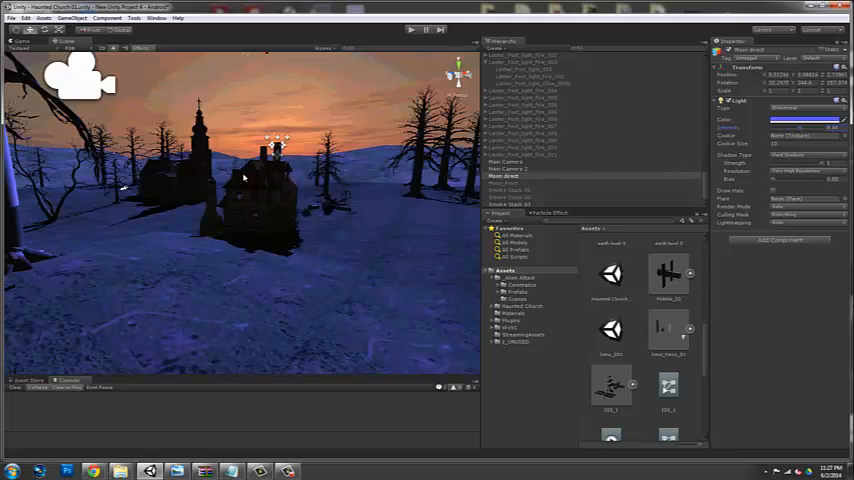
pyautogui.moveTo(312, 200)
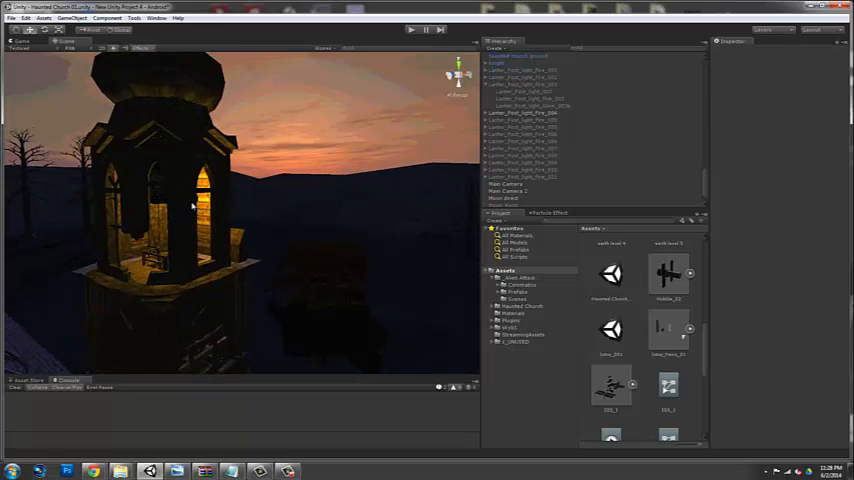
pyautogui.moveTo(177, 219)
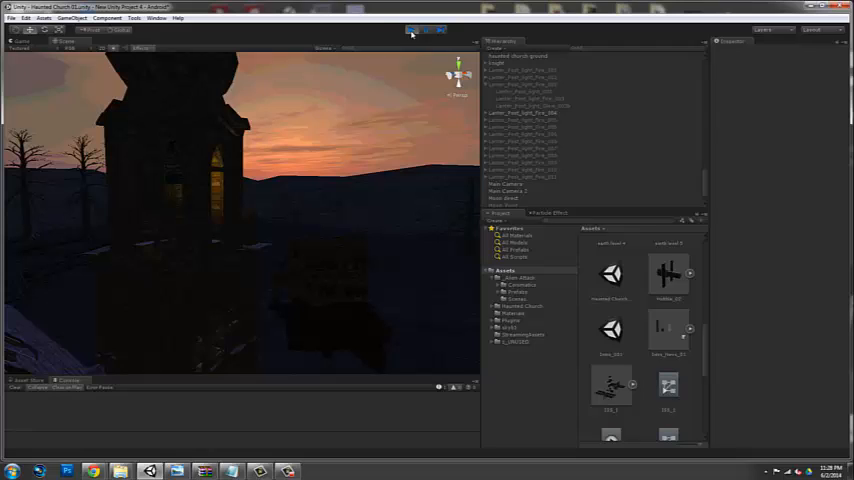
# - Start Play mode to preview the church scene
pyautogui.click(410, 31)
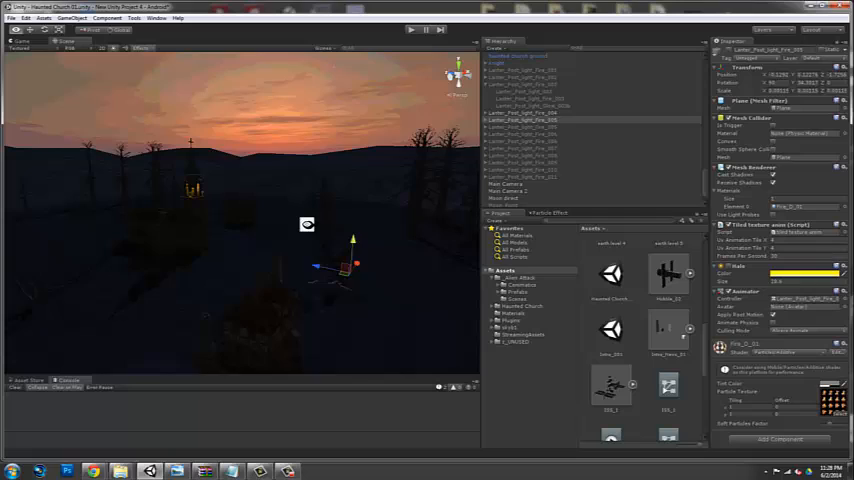
# - During play, select a lantern flame and orbit around the church tower to watch the lanterns flicker
pyautogui.click(525, 113)
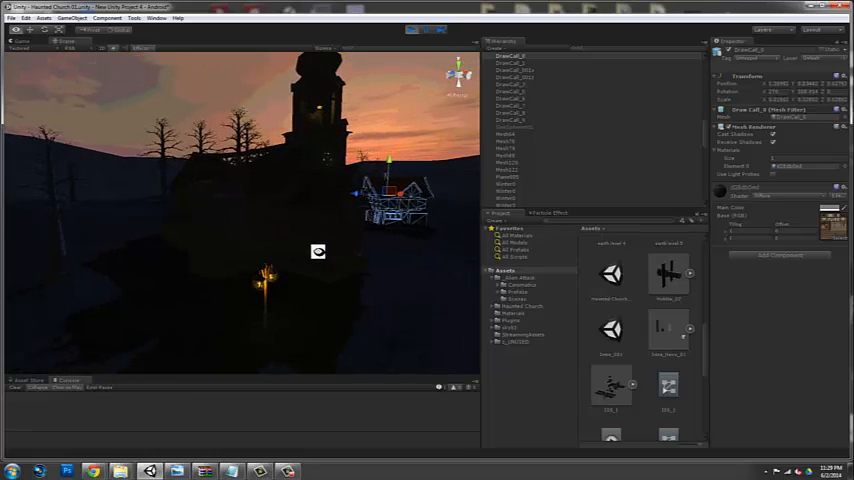
pyautogui.moveTo(318, 251); pyautogui.dragTo(252, 207)
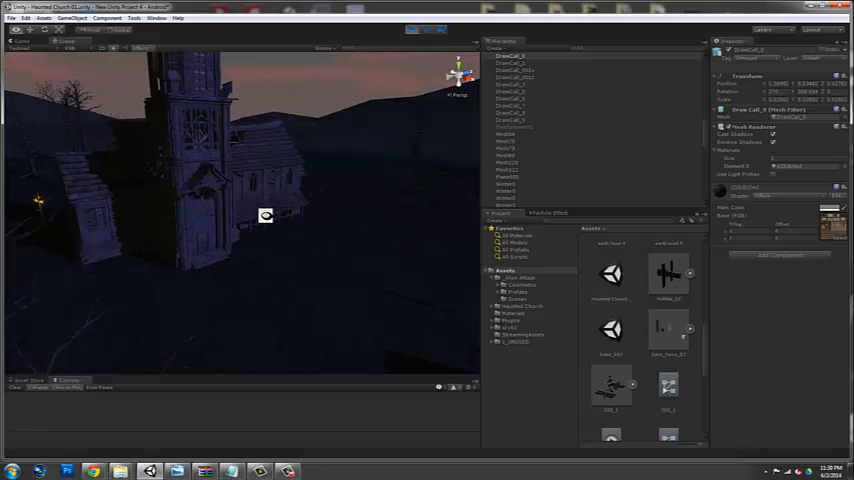
pyautogui.moveTo(266, 215); pyautogui.dragTo(160, 142)
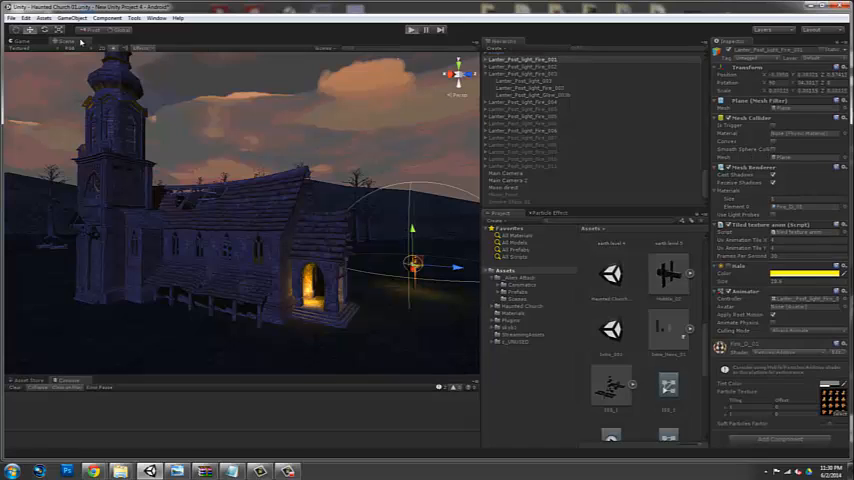
# - Exit play mode with the Play button to resume editing the church scene
pyautogui.click(414, 29)
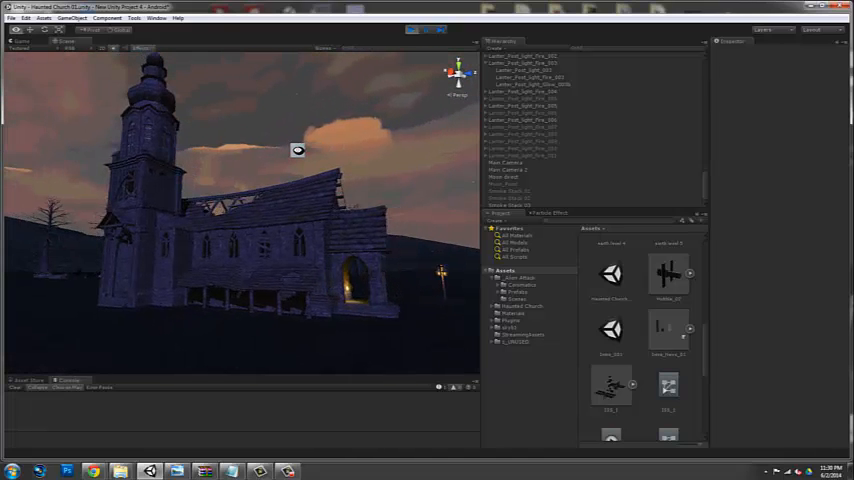
pyautogui.click(406, 31)
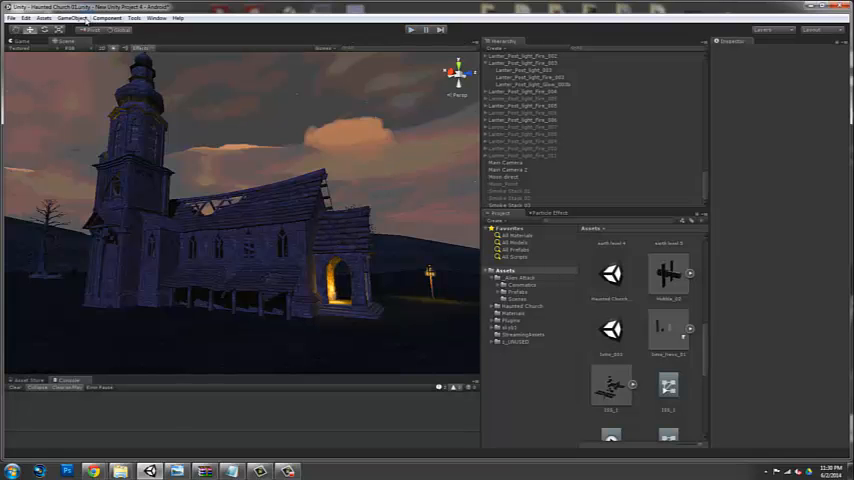
# - Create a new Spotlight from the GameObject menu for uplighting the church
pyautogui.click(73, 18)
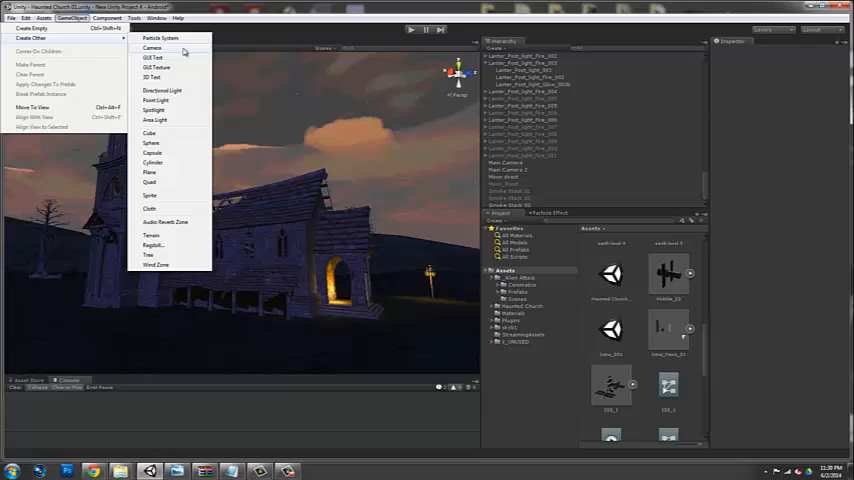
pyautogui.moveTo(175, 103)
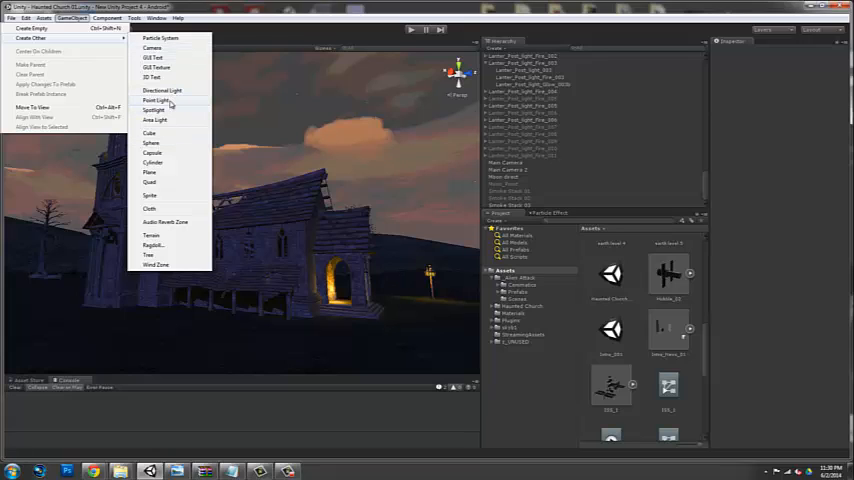
pyautogui.click(152, 110)
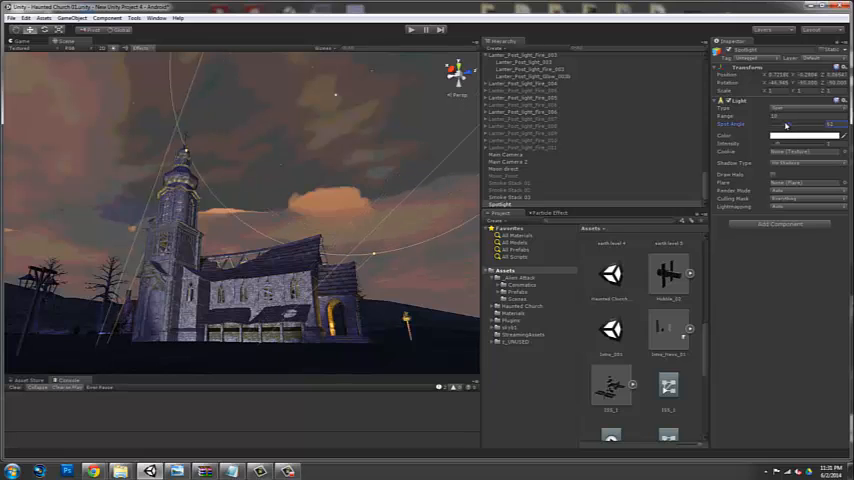
# - Adjust the spotlight's Spot Angle and give it a warm yellow colour
pyautogui.click(805, 133)
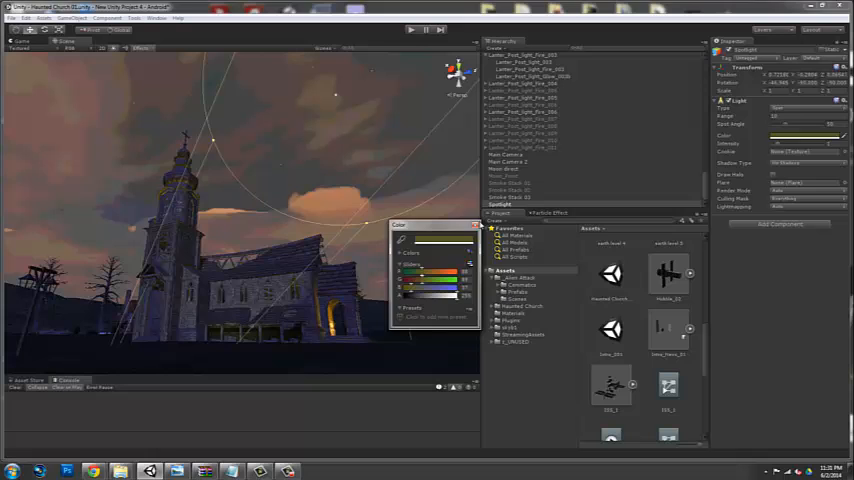
pyautogui.click(504, 176)
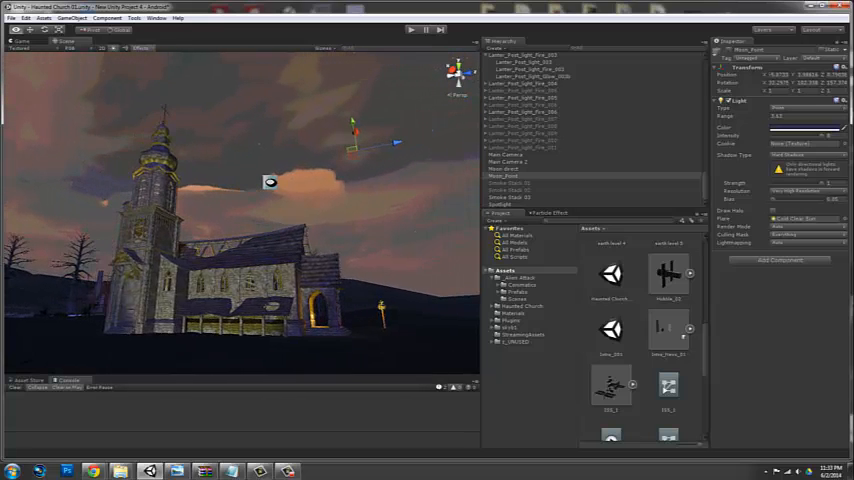
pyautogui.click(518, 185)
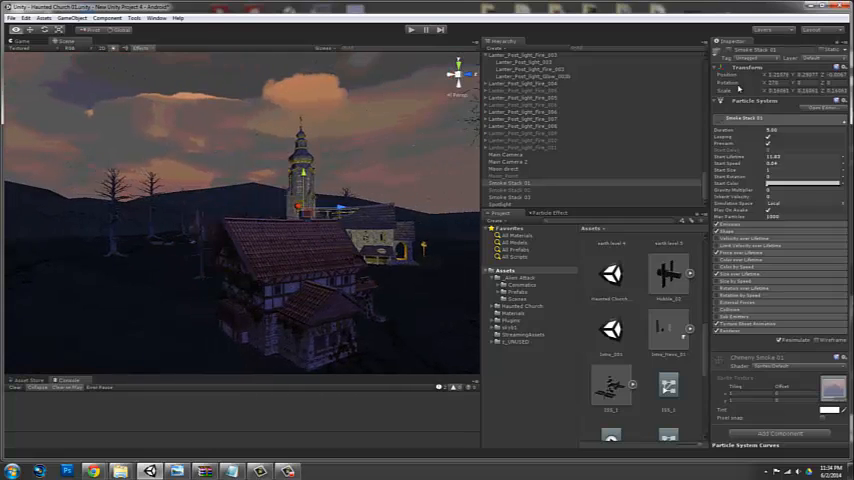
# - Select Smoke Stack 03, 02 and 01 in turn to preview each chimney's smoke plume
pyautogui.click(513, 196)
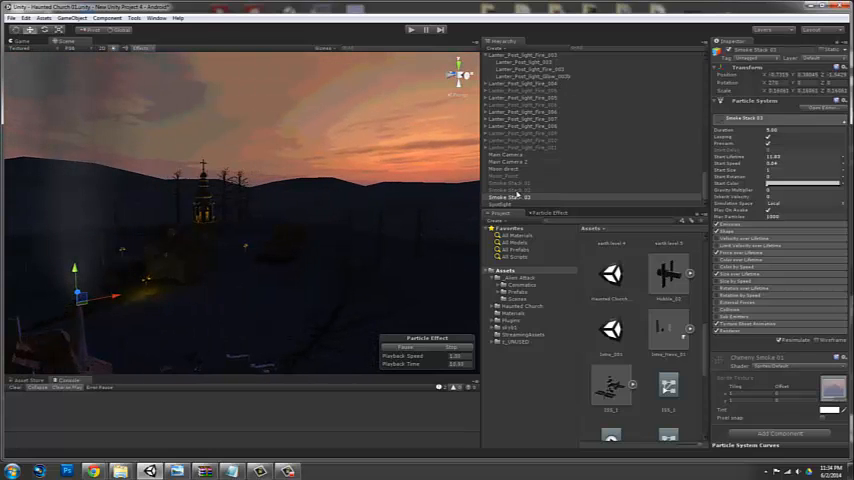
pyautogui.click(510, 189)
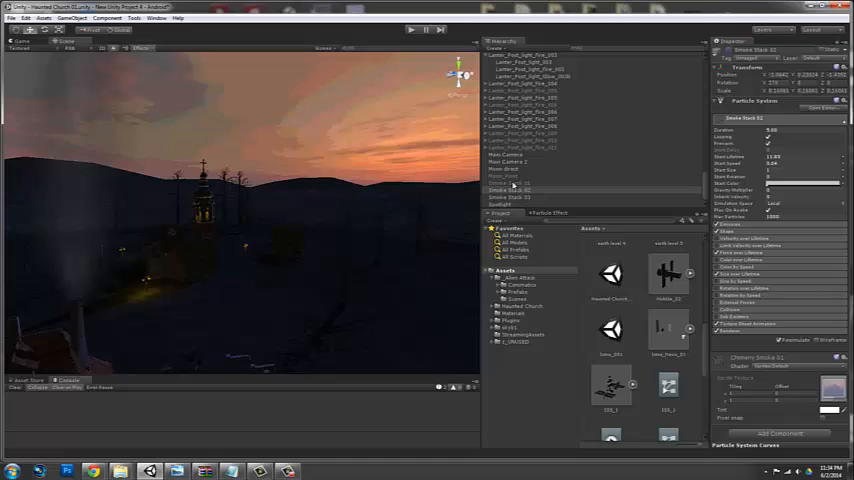
pyautogui.click(515, 190)
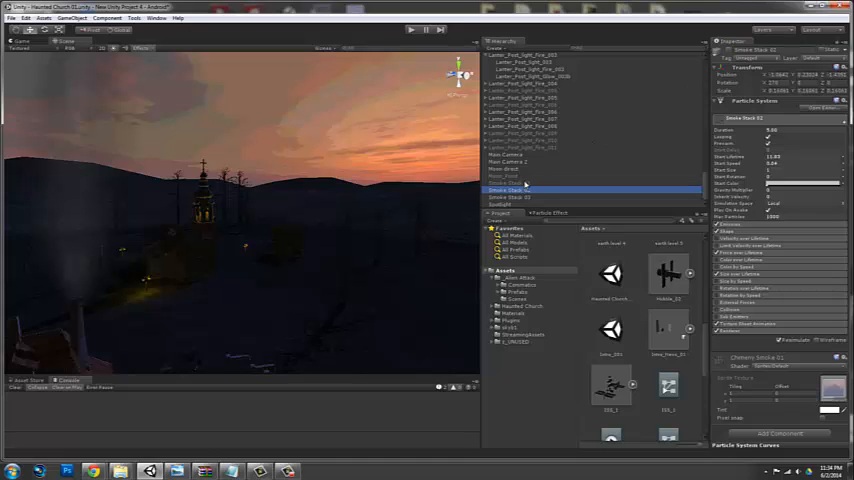
pyautogui.click(510, 183)
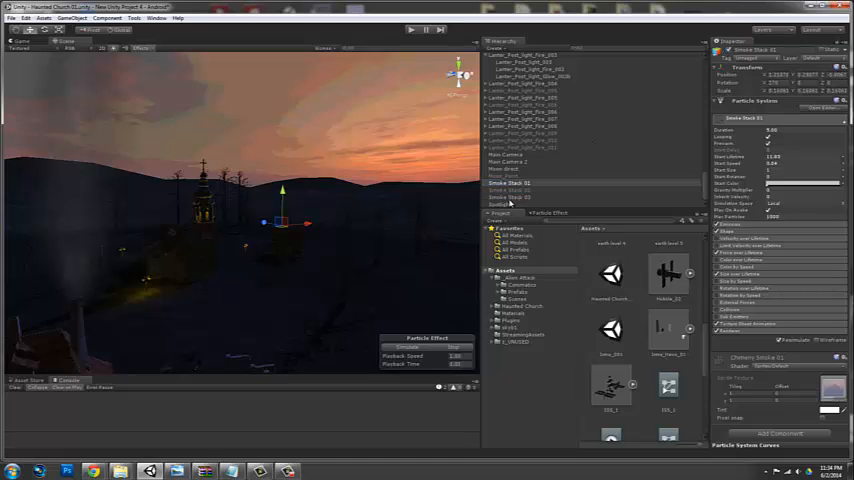
pyautogui.click(525, 190)
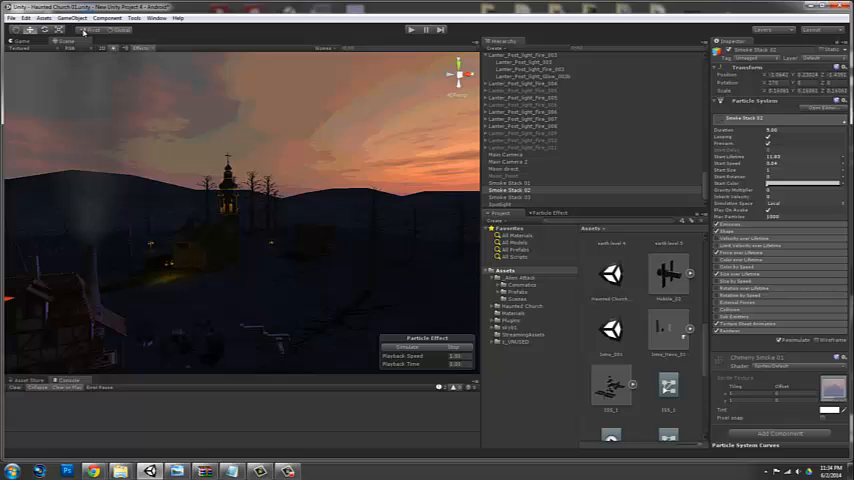
# - Enter play mode to view the church and timbered village houses running
pyautogui.click(409, 29)
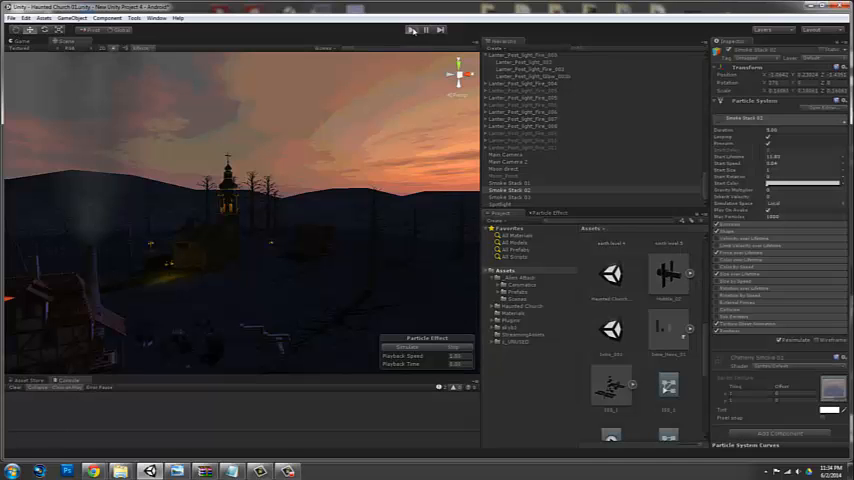
pyautogui.click(409, 28)
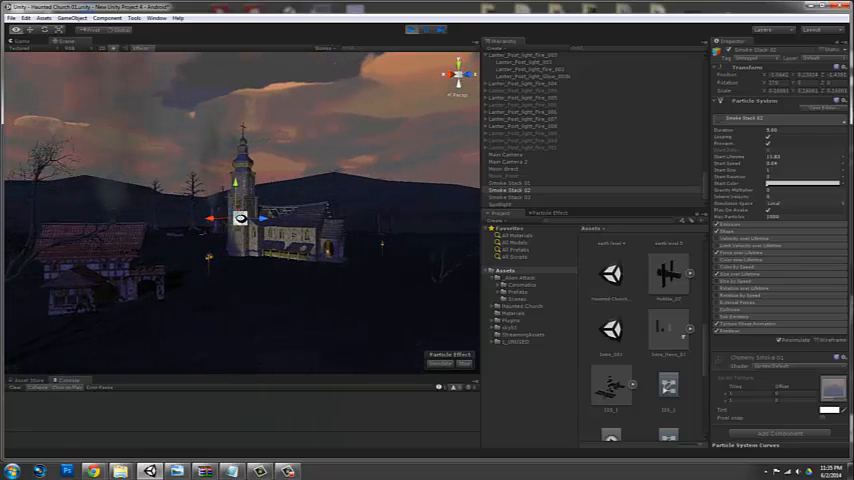
# - Open Edit > Render Settings for the fog and ambient settings, then exit play mode
pyautogui.click(17, 17)
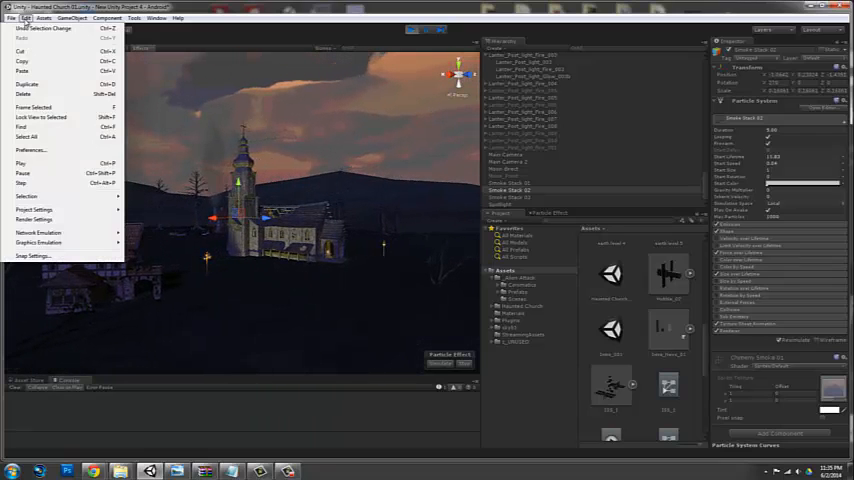
pyautogui.click(43, 18)
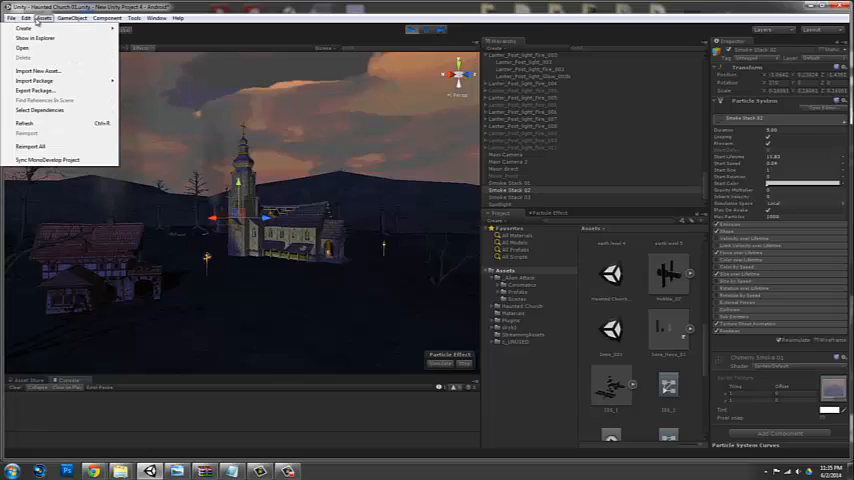
pyautogui.click(29, 18)
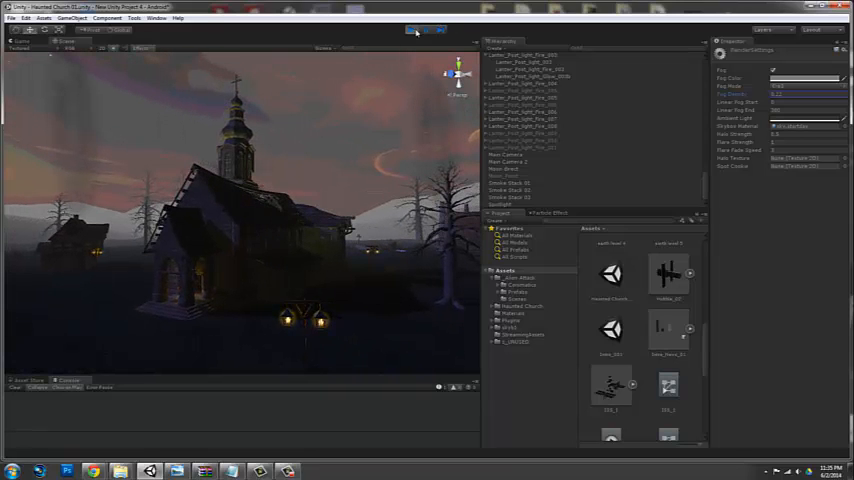
pyautogui.click(408, 30)
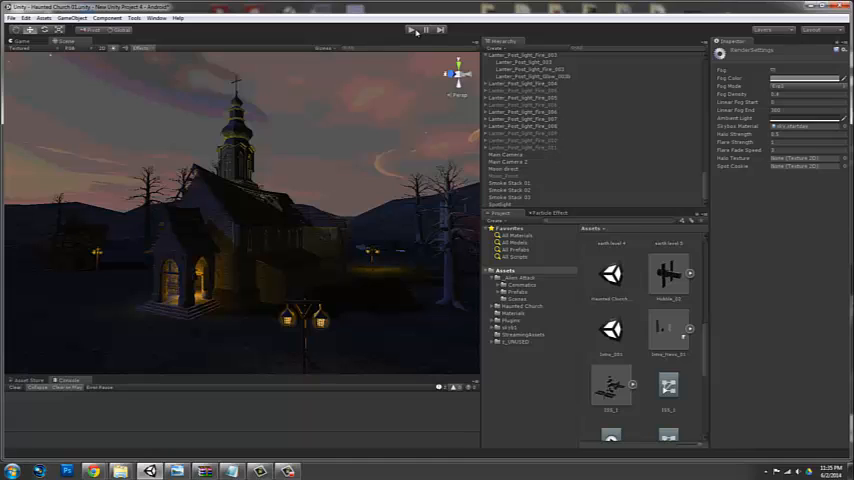
pyautogui.click(26, 17)
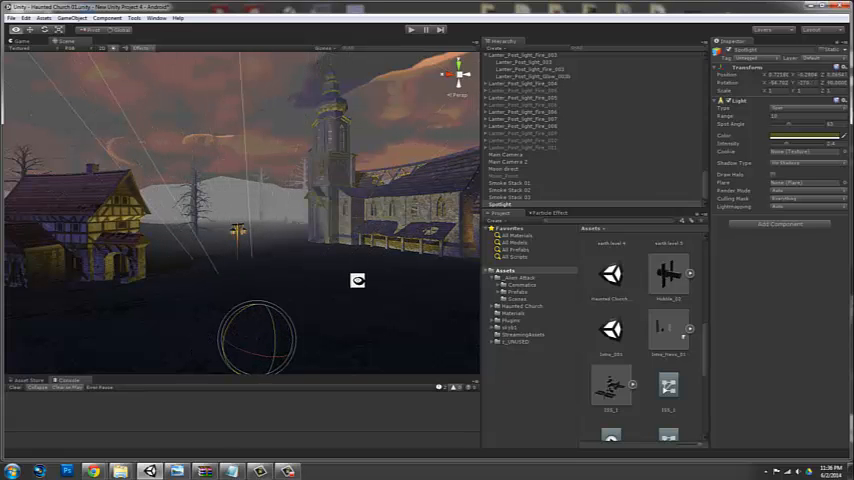
# - Rotate the spotlight toward the church so it uplights the walls
pyautogui.moveTo(357, 280); pyautogui.dragTo(207, 280)
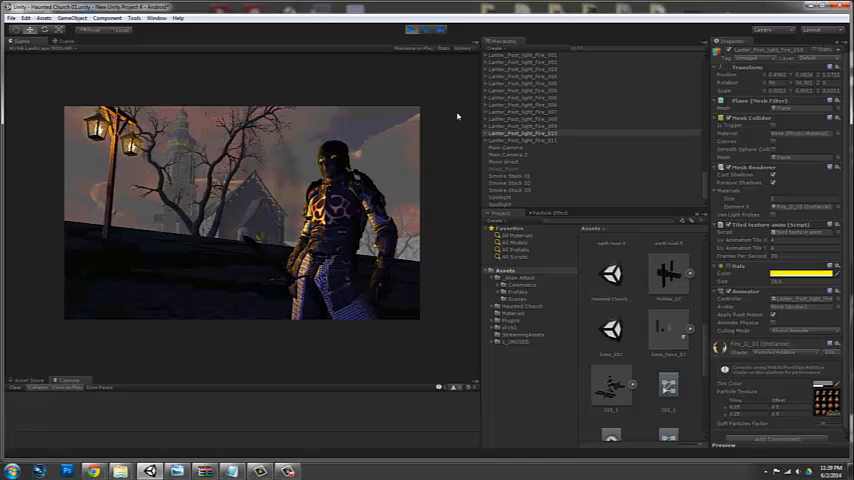
pyautogui.moveTo(287, 187)
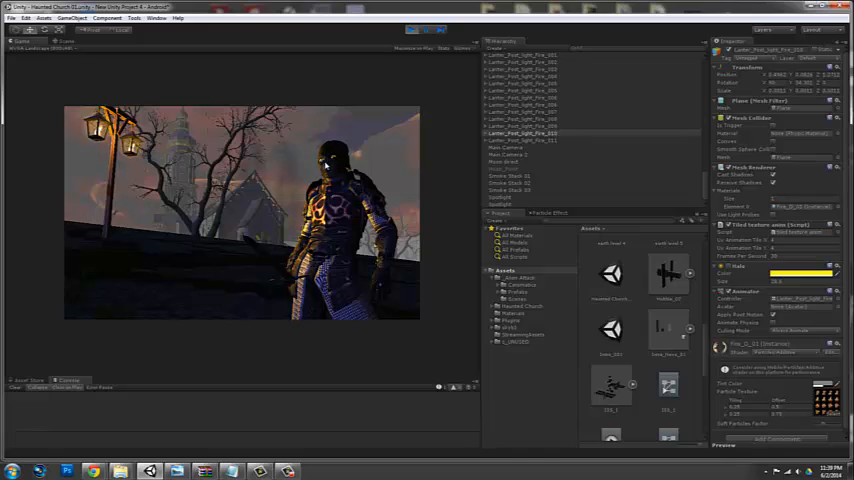
pyautogui.moveTo(345, 245)
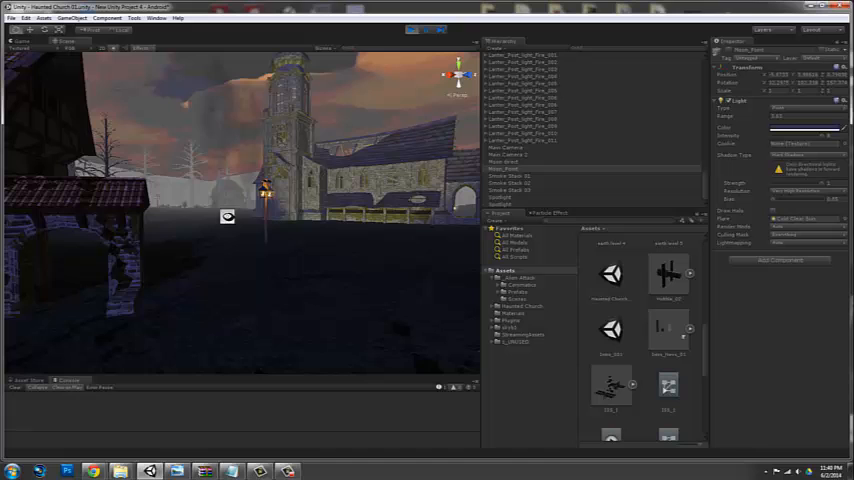
# - Pan along the village street to check the moon point light's shadows
pyautogui.moveTo(227, 217); pyautogui.dragTo(153, 212)
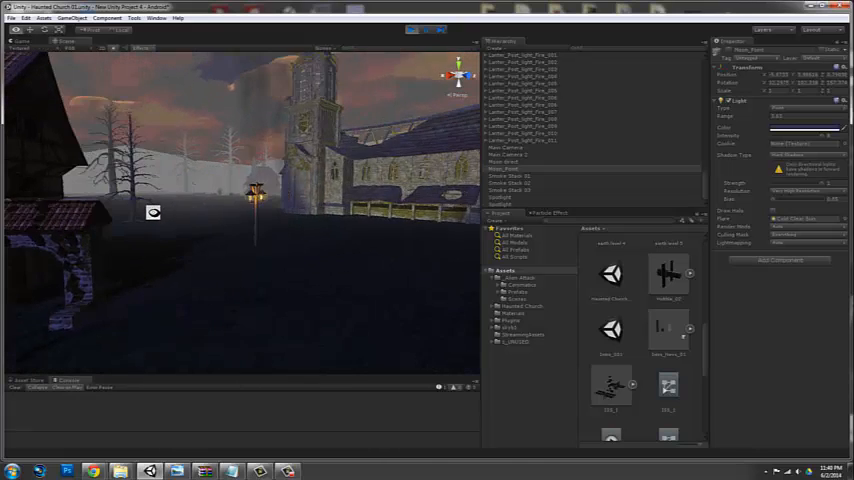